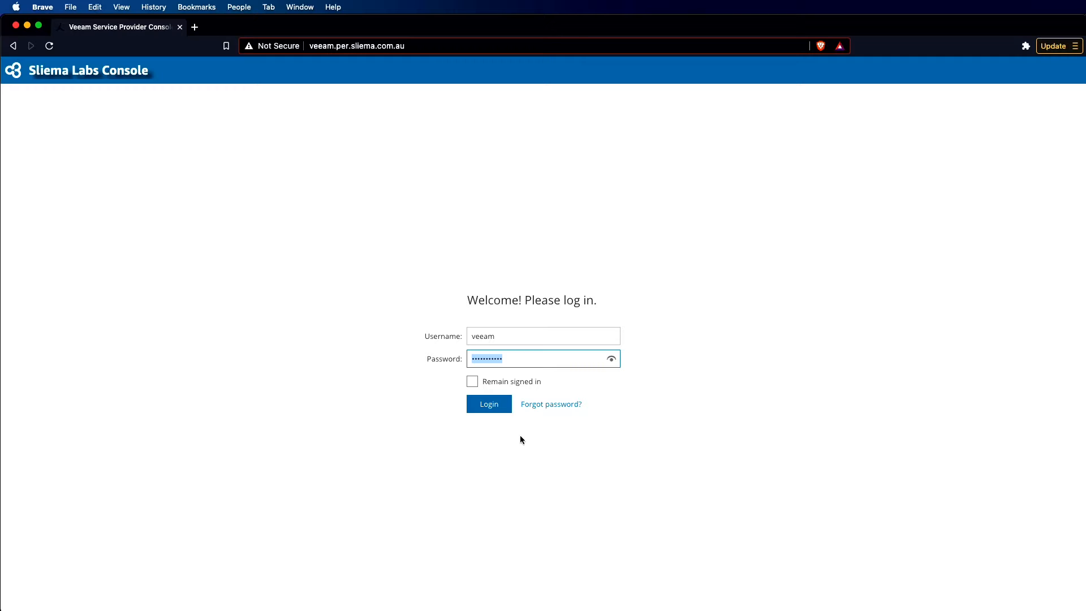
mouse_move(514, 433)
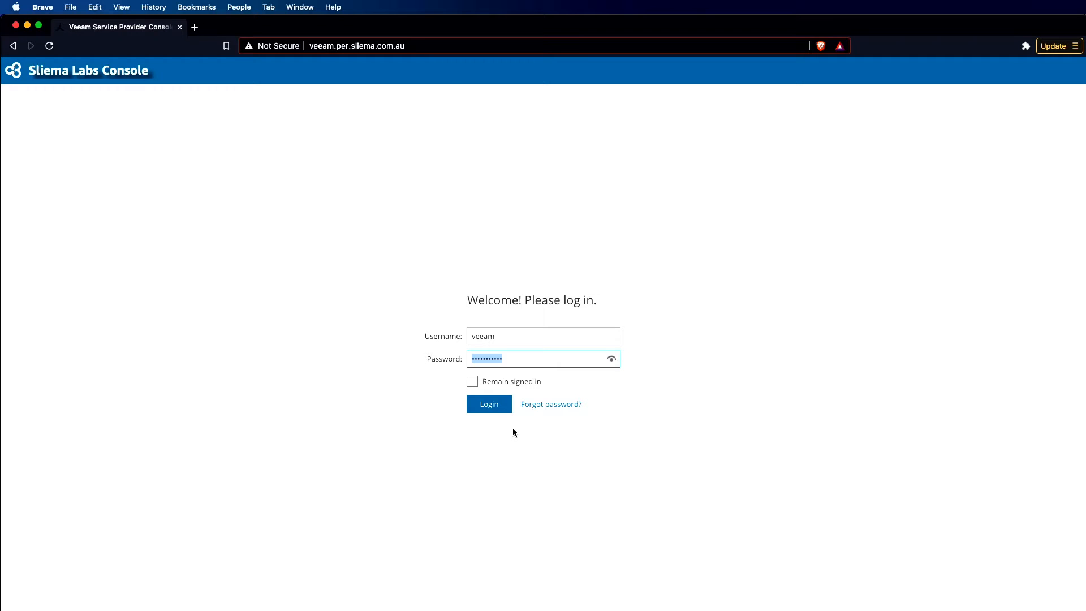
Step: Log in to the console with the filled-in username and password
left_click(489, 404)
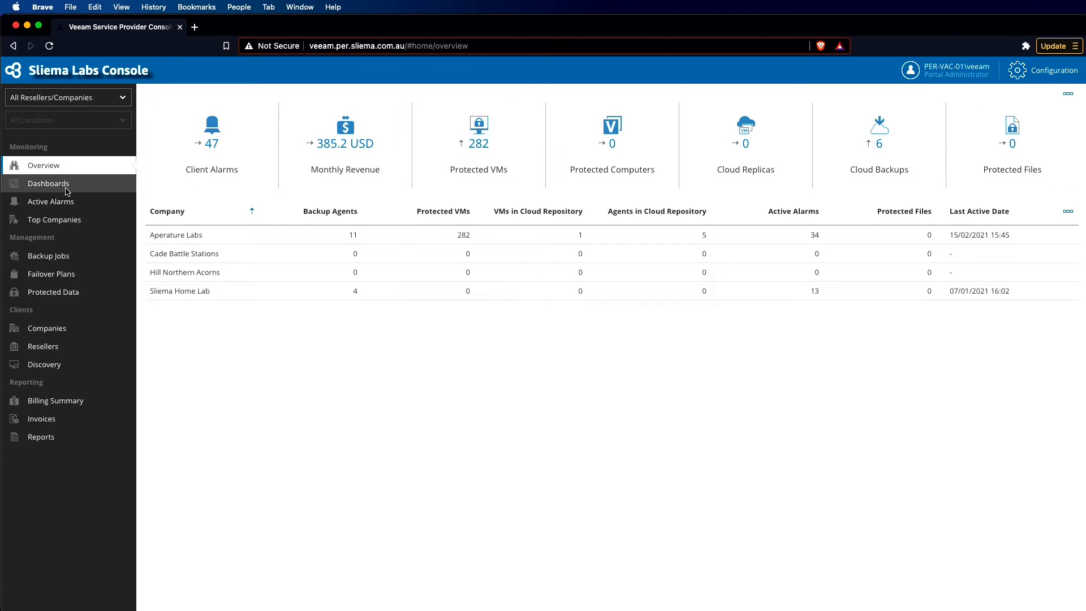
Step: Show the Jobs Overview dashboard with the 30-day job session calendar
left_click(48, 183)
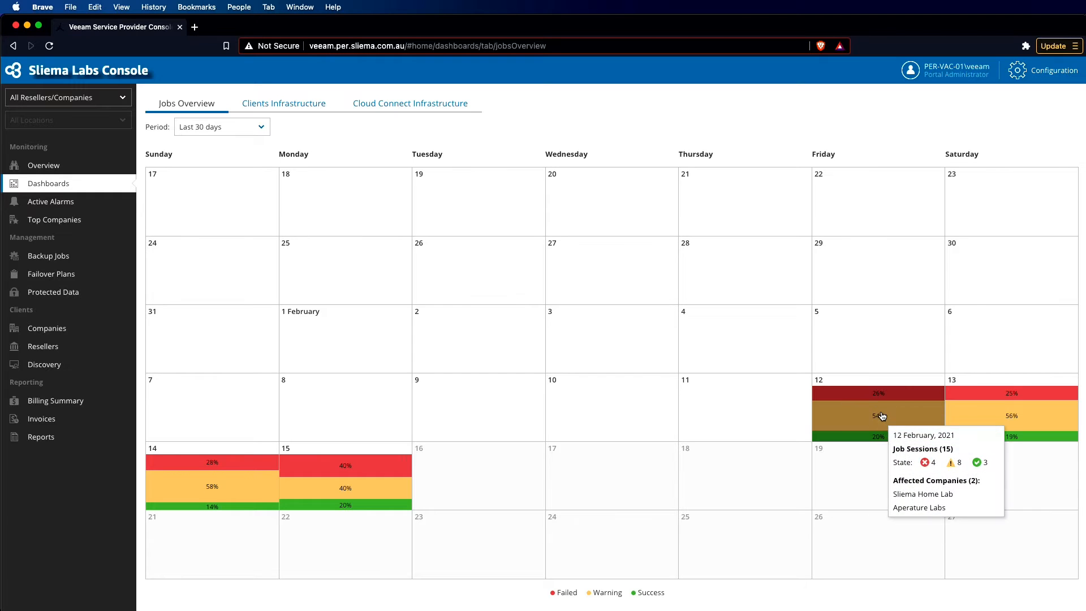
Step: Filter the job calendar to Aperature Labs only, then go to the Companies list
left_click(878, 415)
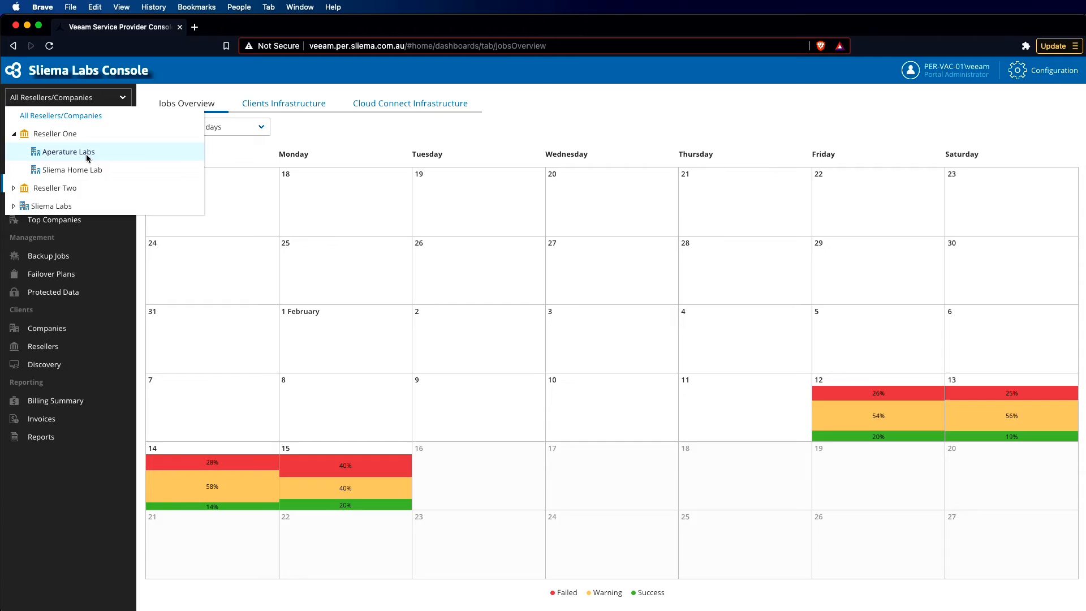
left_click(65, 150)
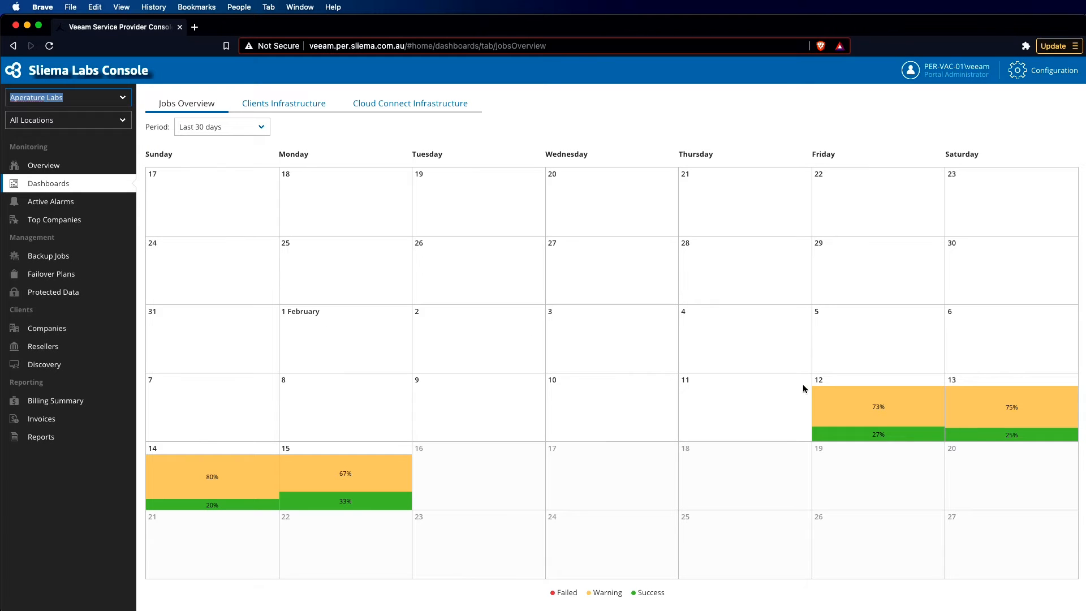
mouse_move(974, 340)
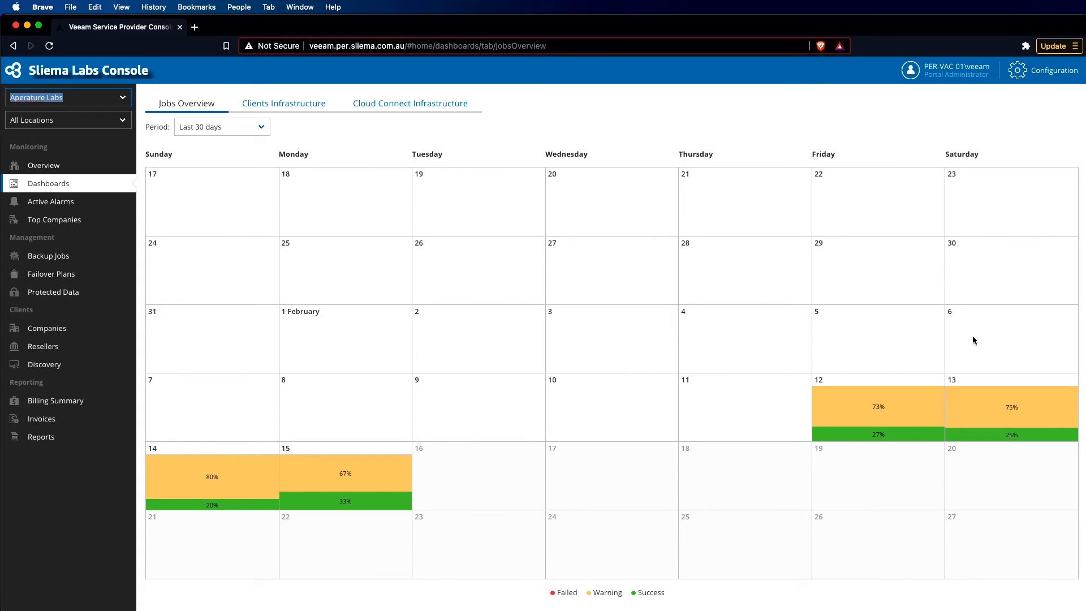
mouse_move(688, 492)
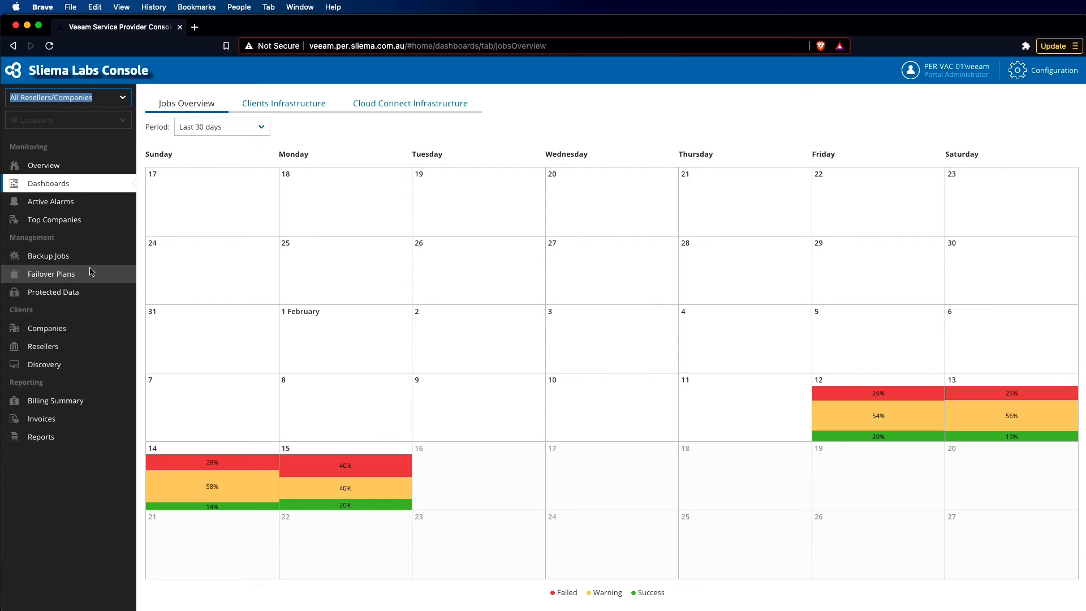
left_click(46, 328)
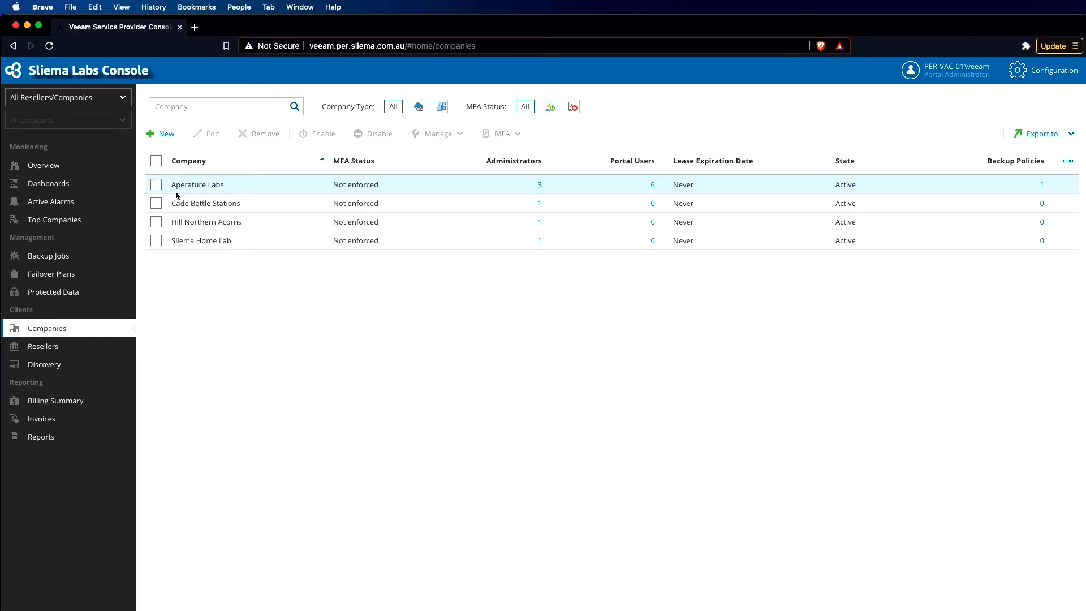
Step: View Aperature Labs' company settings unchanged, then switch to the Resellers list
left_click(156, 184)
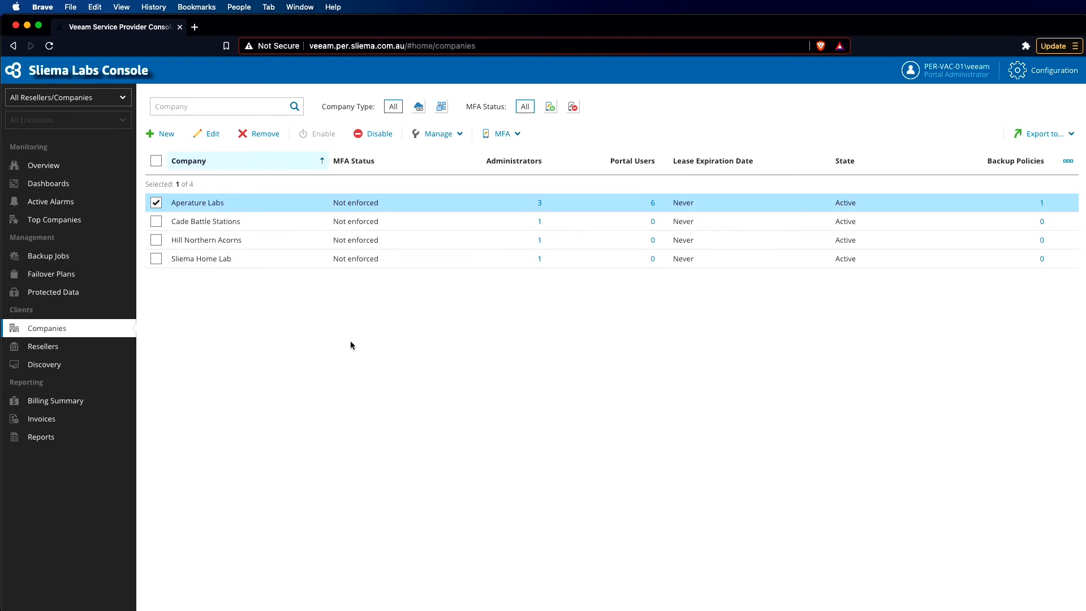
left_click(211, 134)
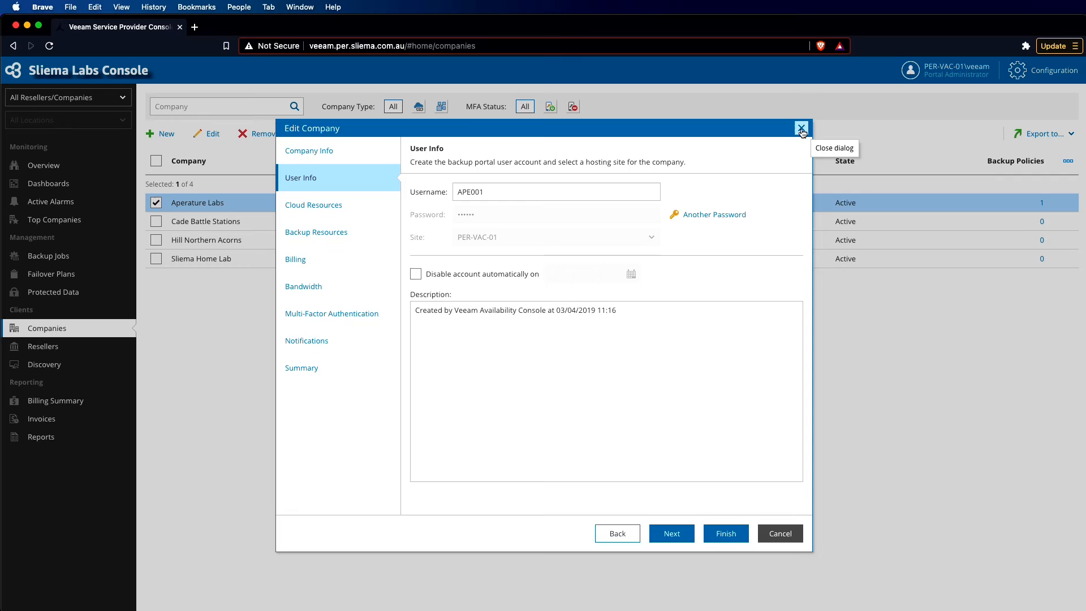
left_click(800, 128)
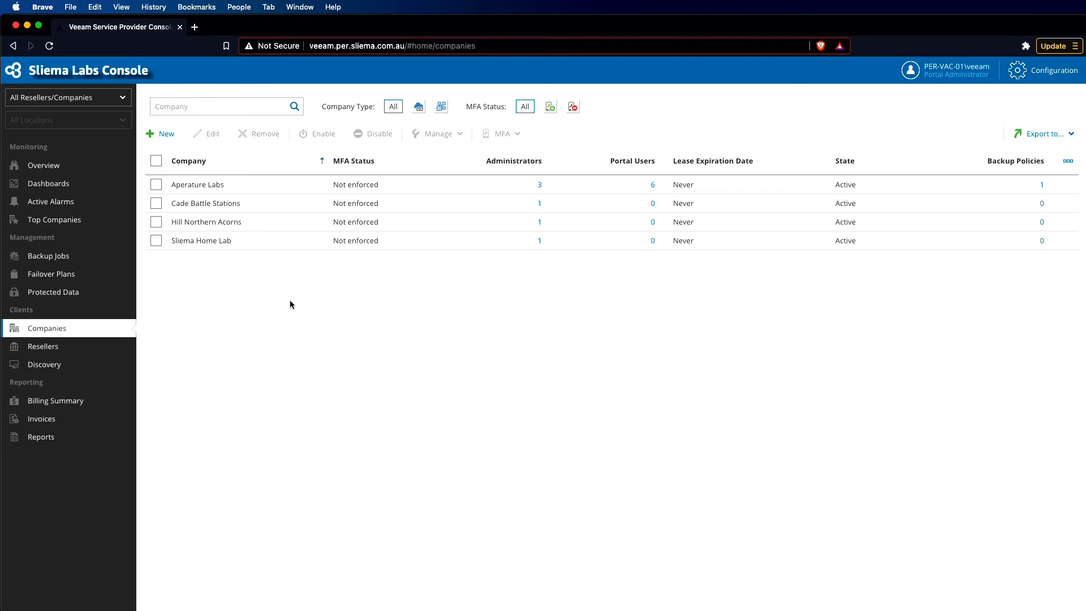
left_click(45, 346)
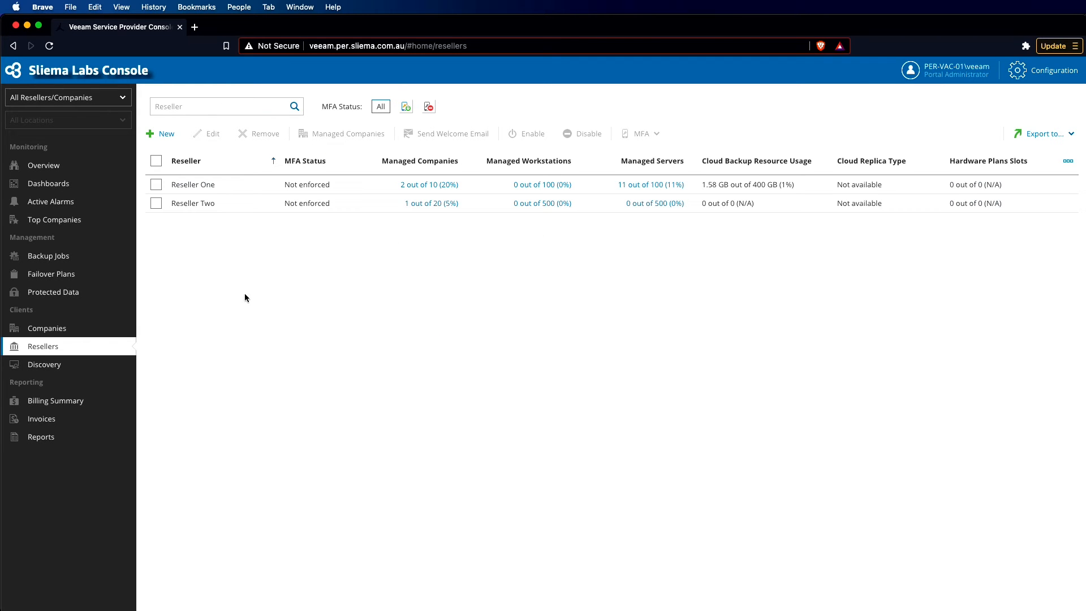
mouse_move(242, 298)
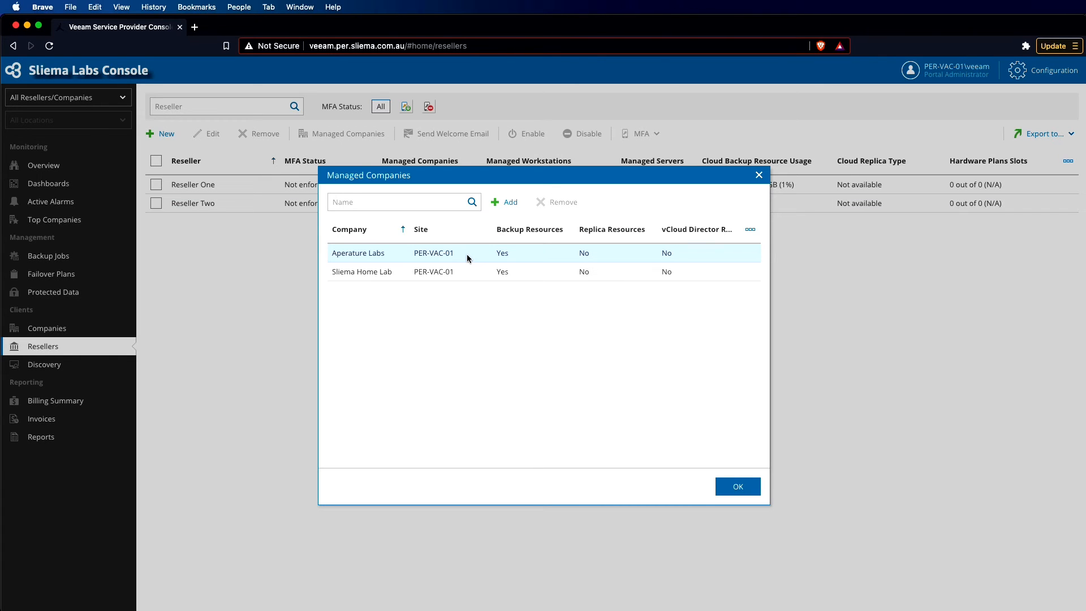
Step: Add Hill Northern Acorns to Reseller One's managed companies (3 of 10) and return to Overview
left_click(503, 202)
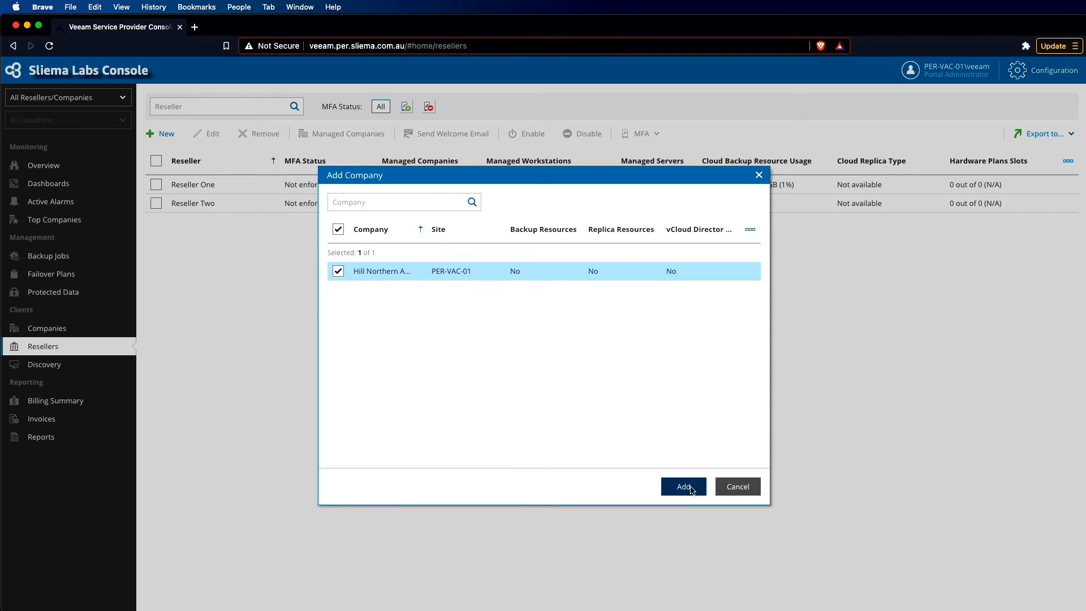
left_click(683, 487)
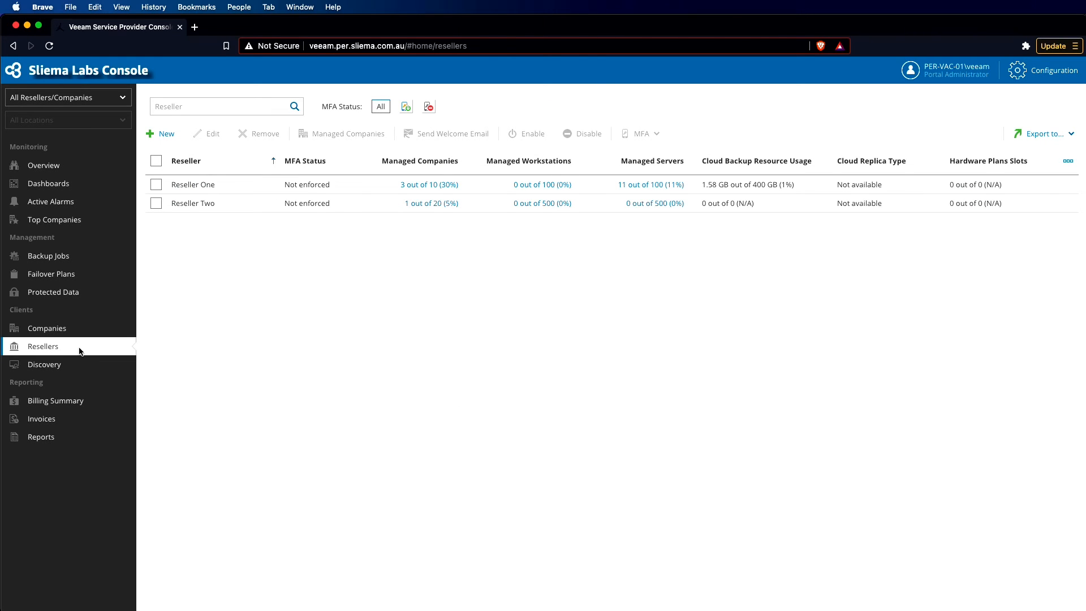
left_click(44, 165)
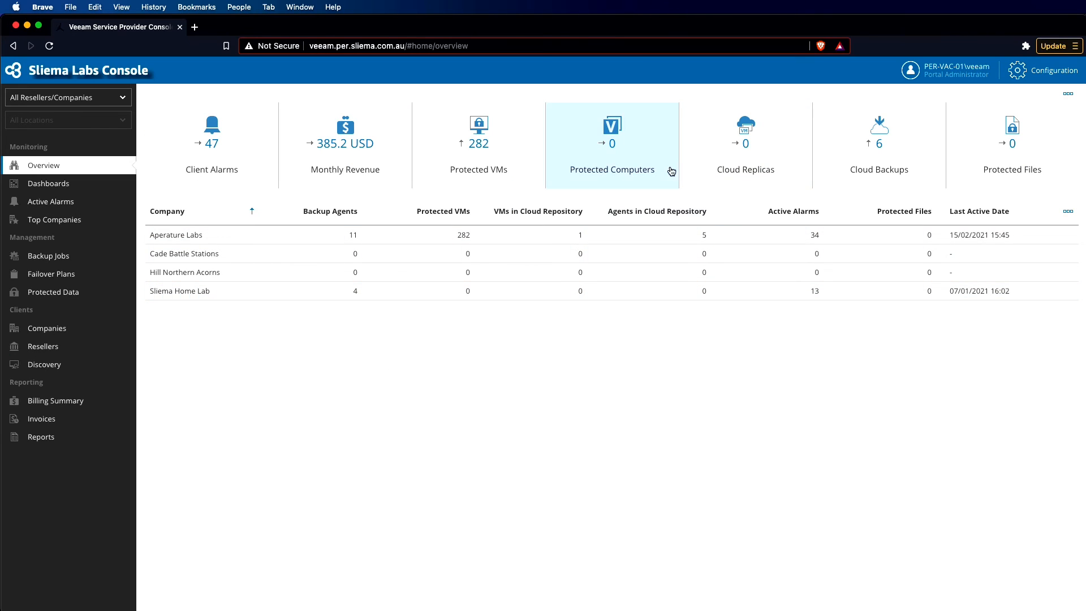
Step: Return via the job calendar to the Resellers list showing Reseller One at 3 of 10
left_click(48, 184)
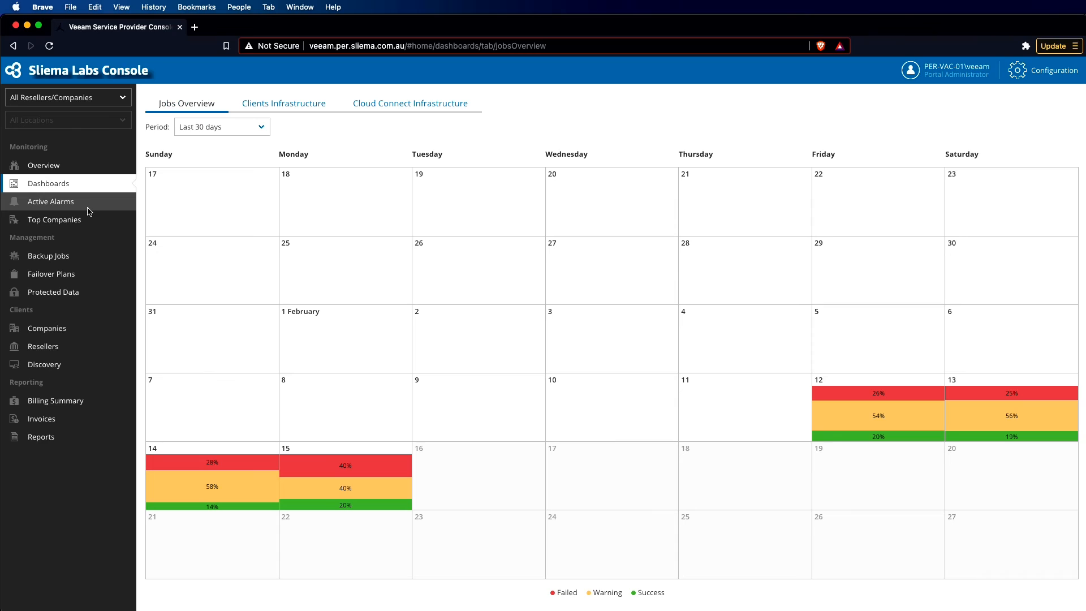
mouse_move(597, 442)
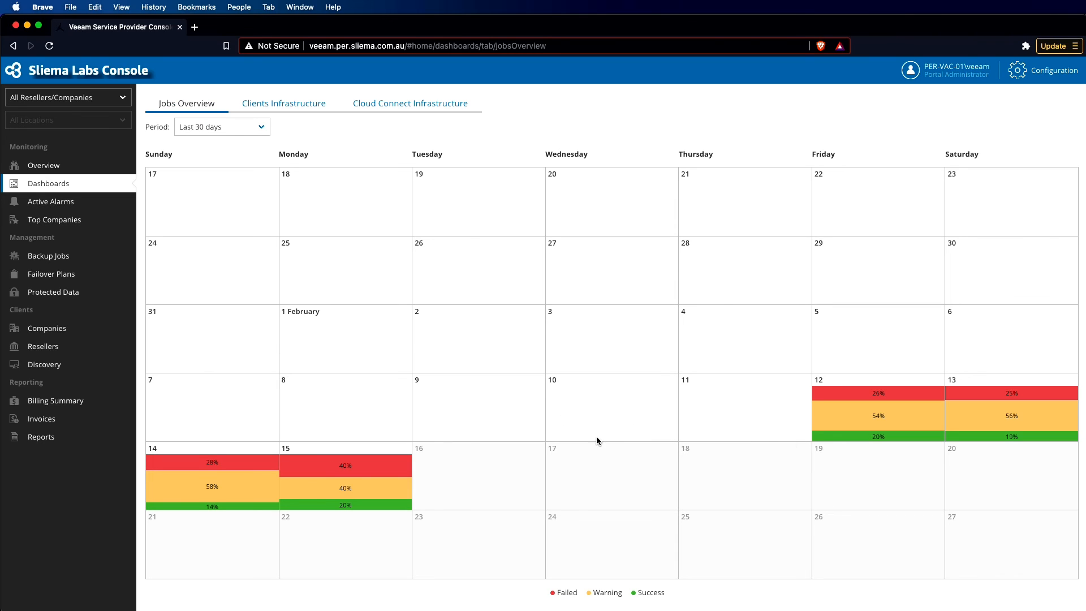
mouse_move(428, 434)
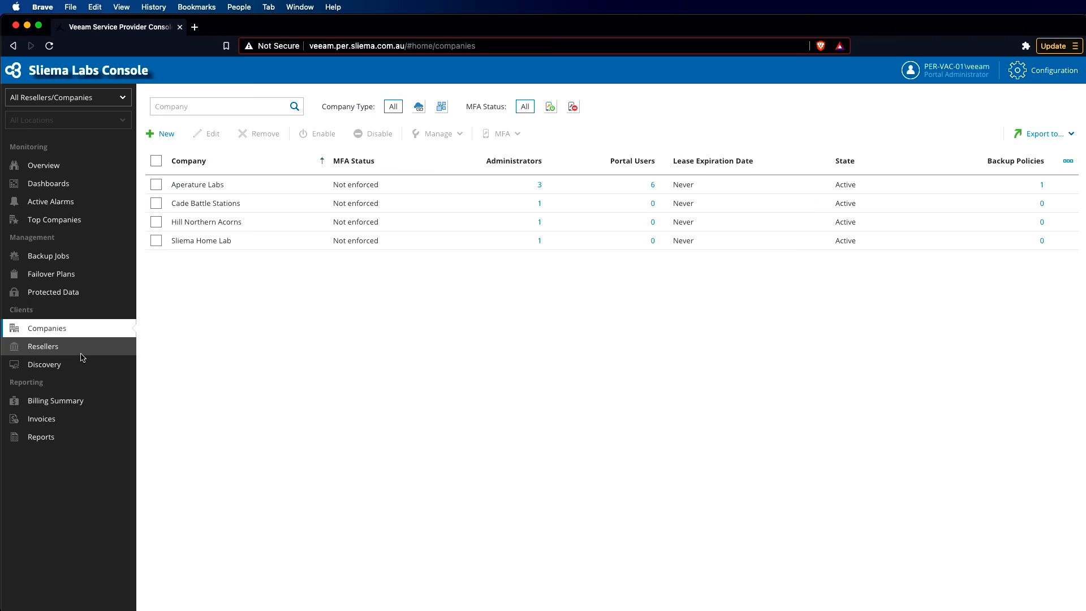
left_click(43, 347)
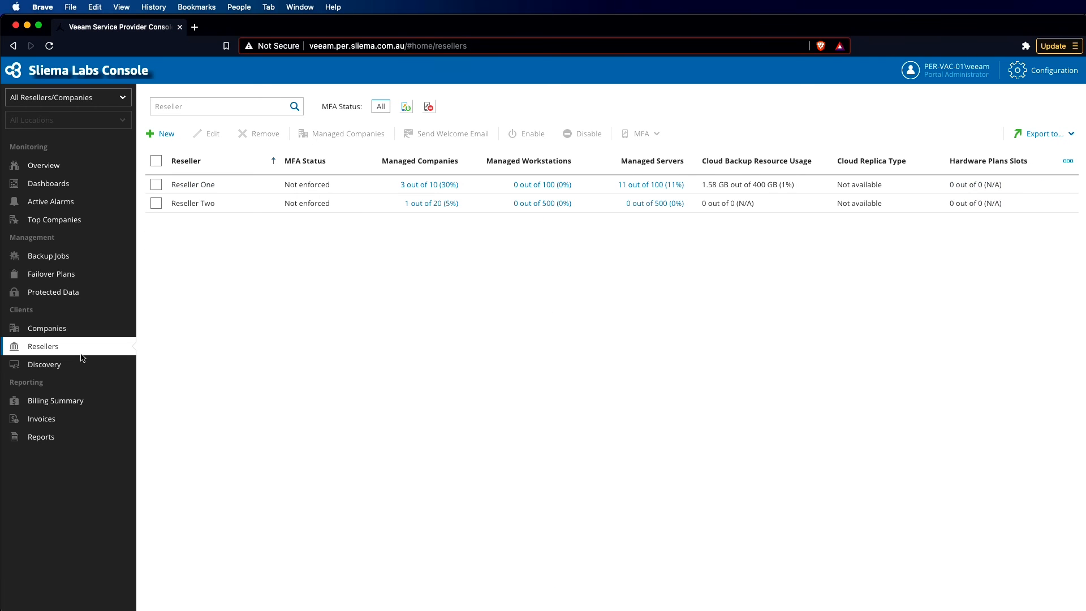